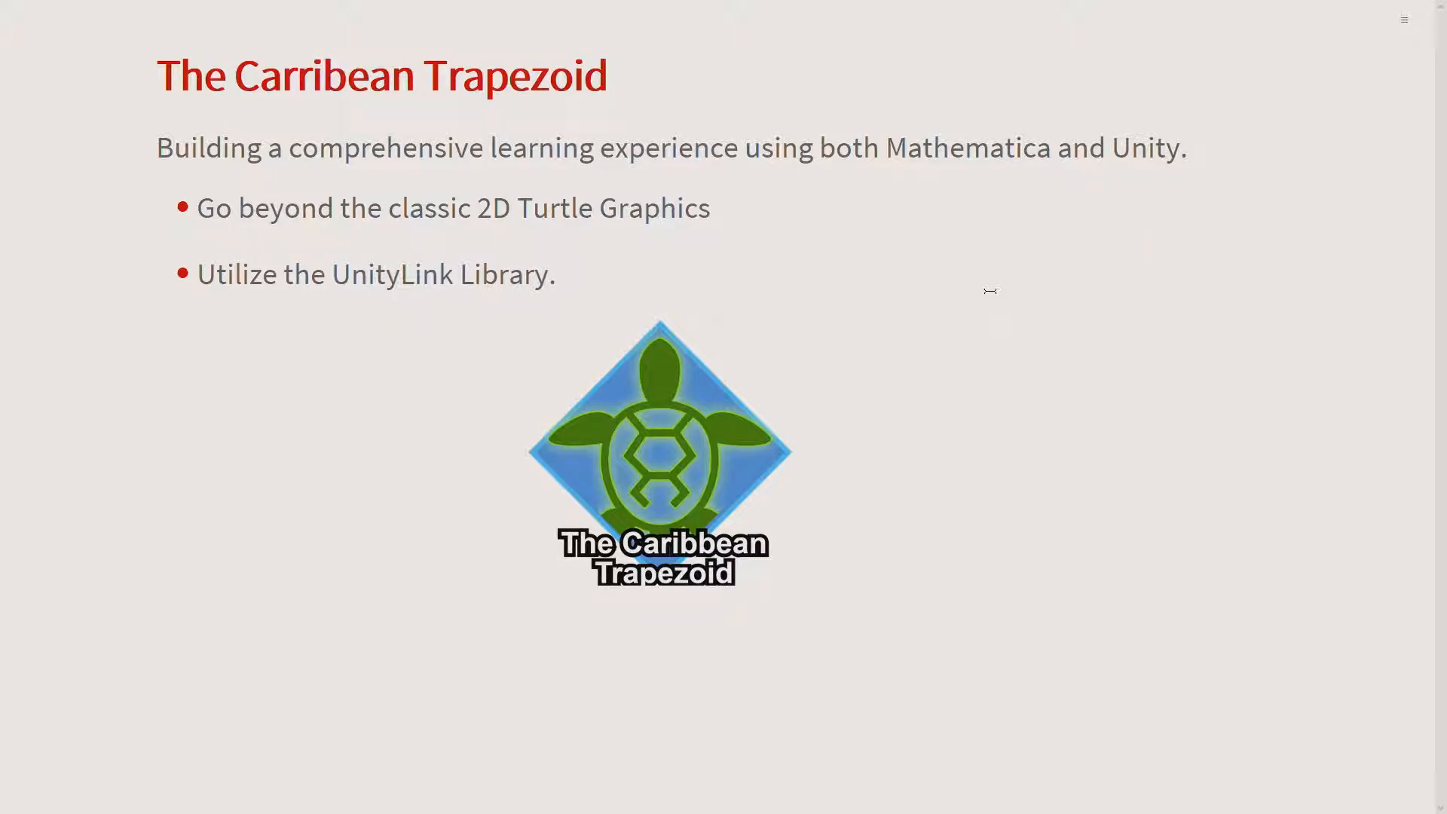
Step: Advance the slideshow to the UnityLink slide
key("Right")
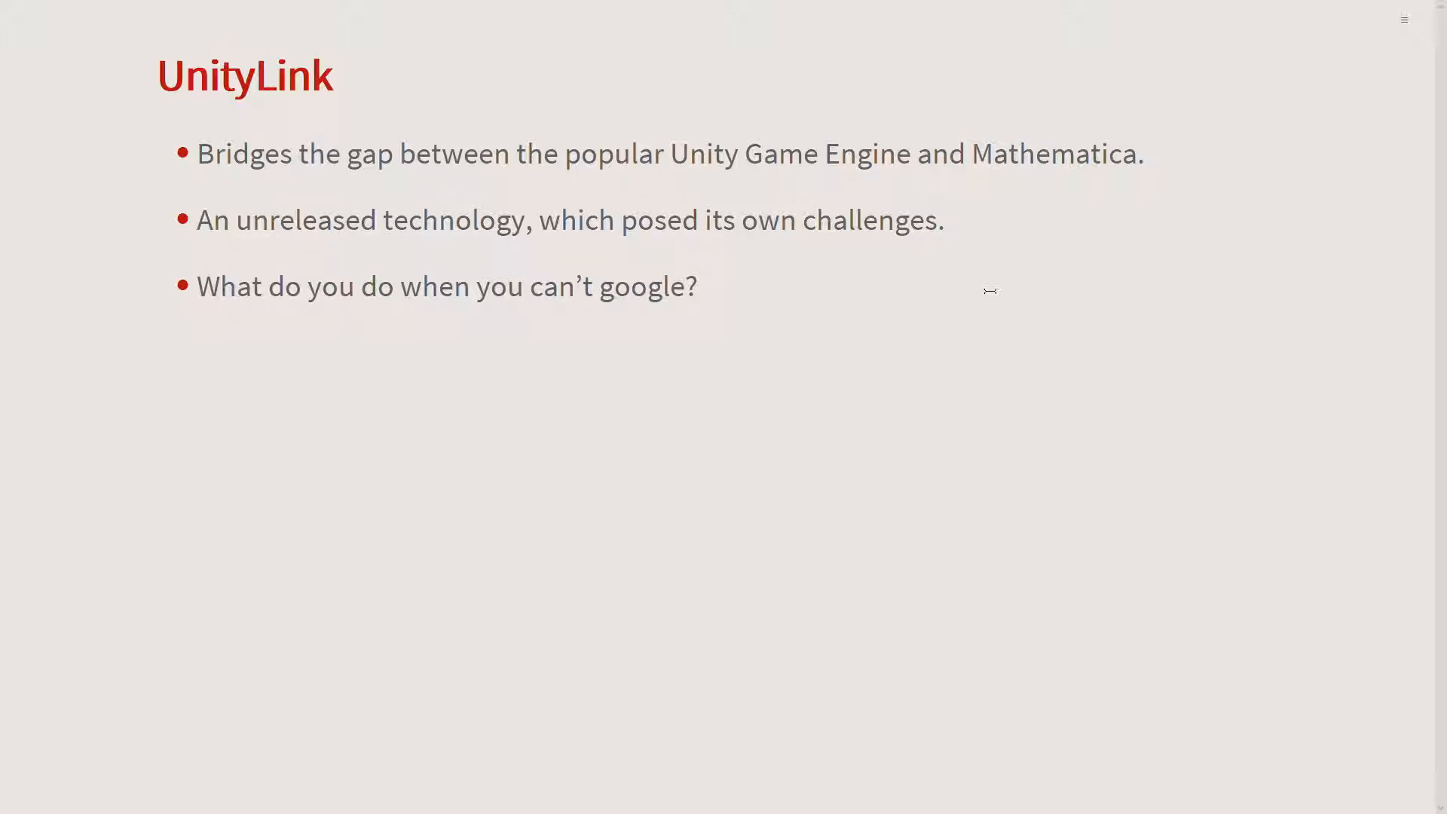
Step: Page forward to the Functions (Implementation) slide showing C# code
key("Right")
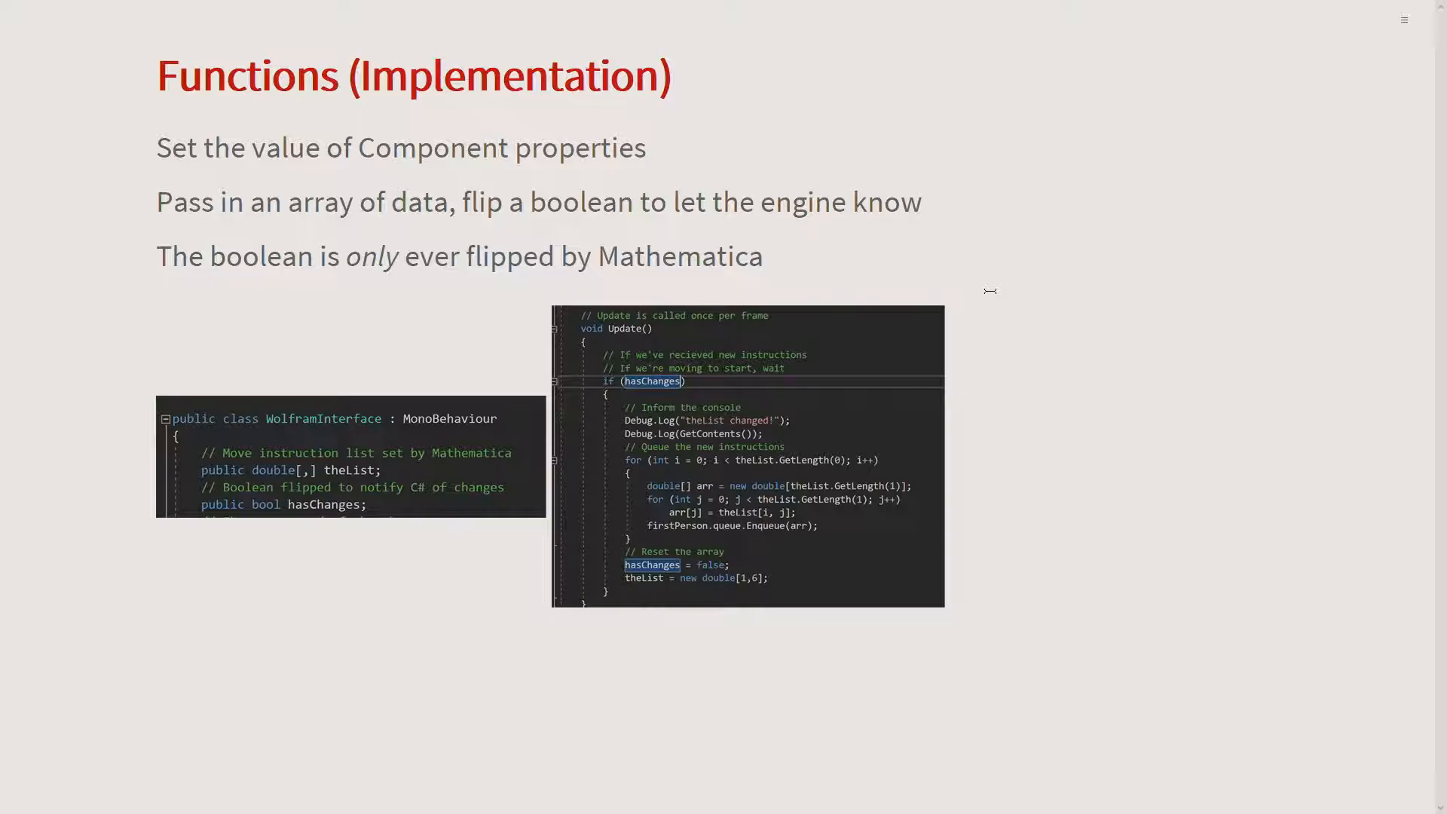
key("right")
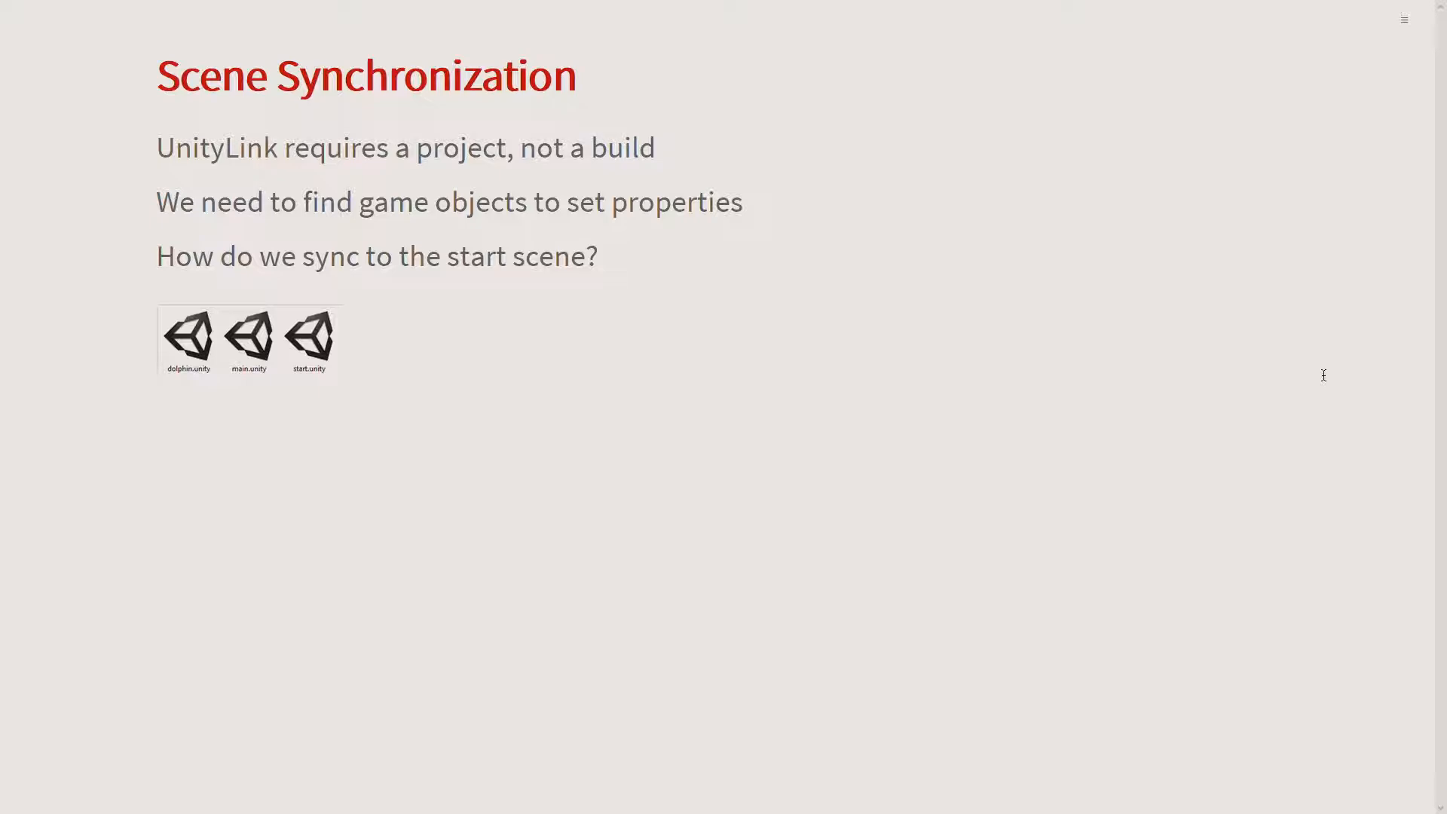
mouse_move(1146, 268)
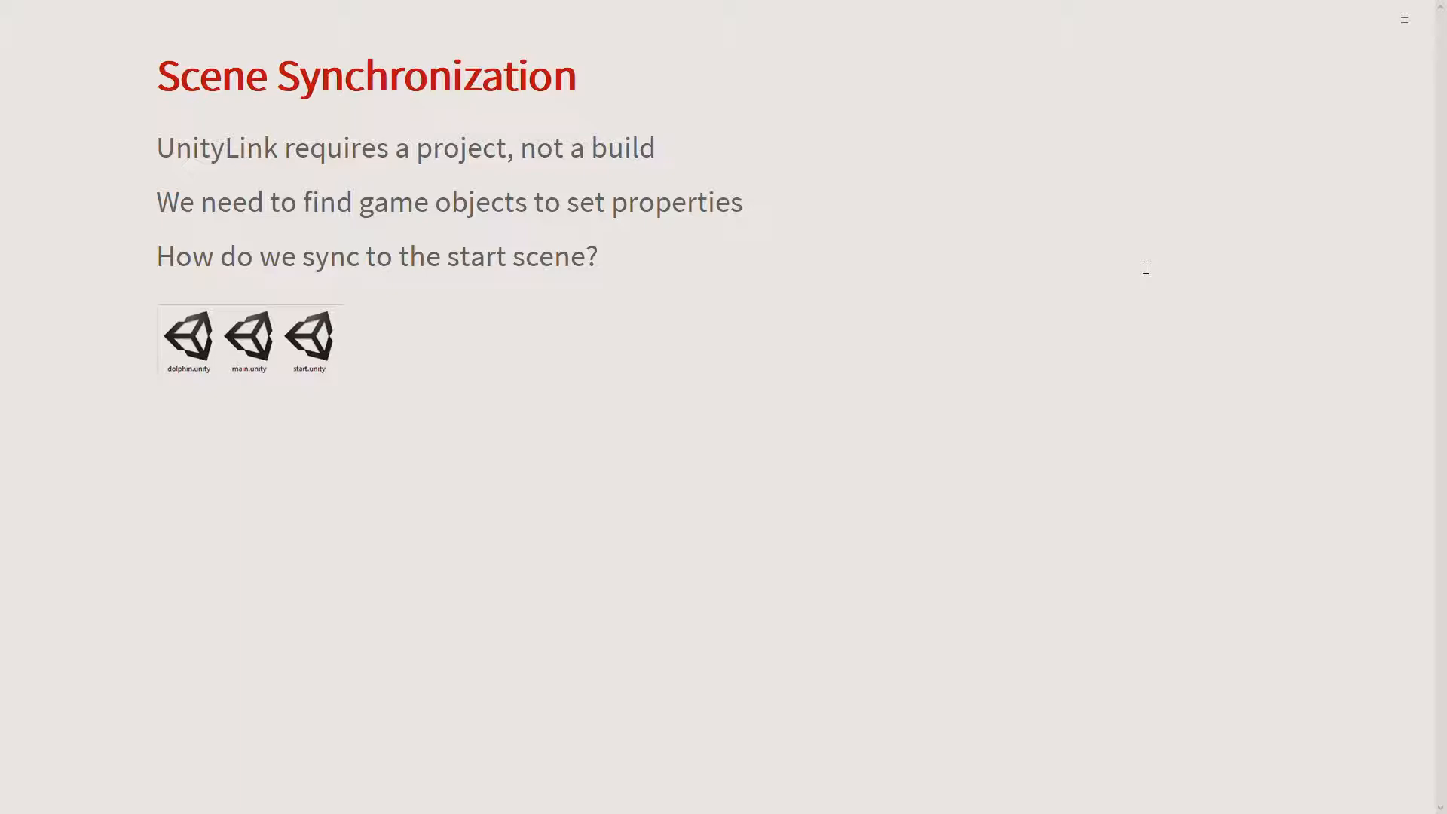
mouse_move(1176, 334)
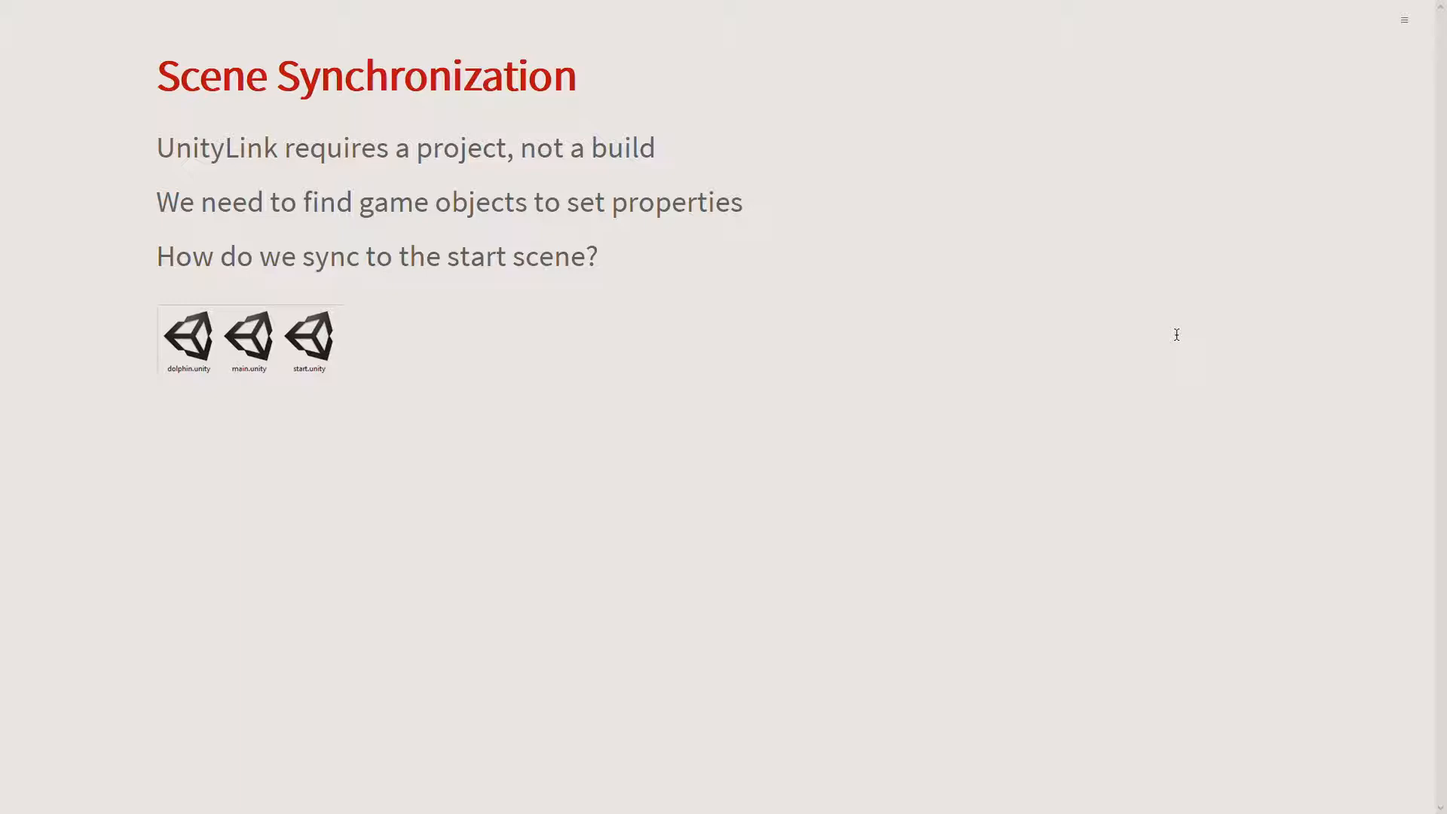
Step: Advance to the Multiple Modes slide on LINK and CINEMATIC modes
key("Right")
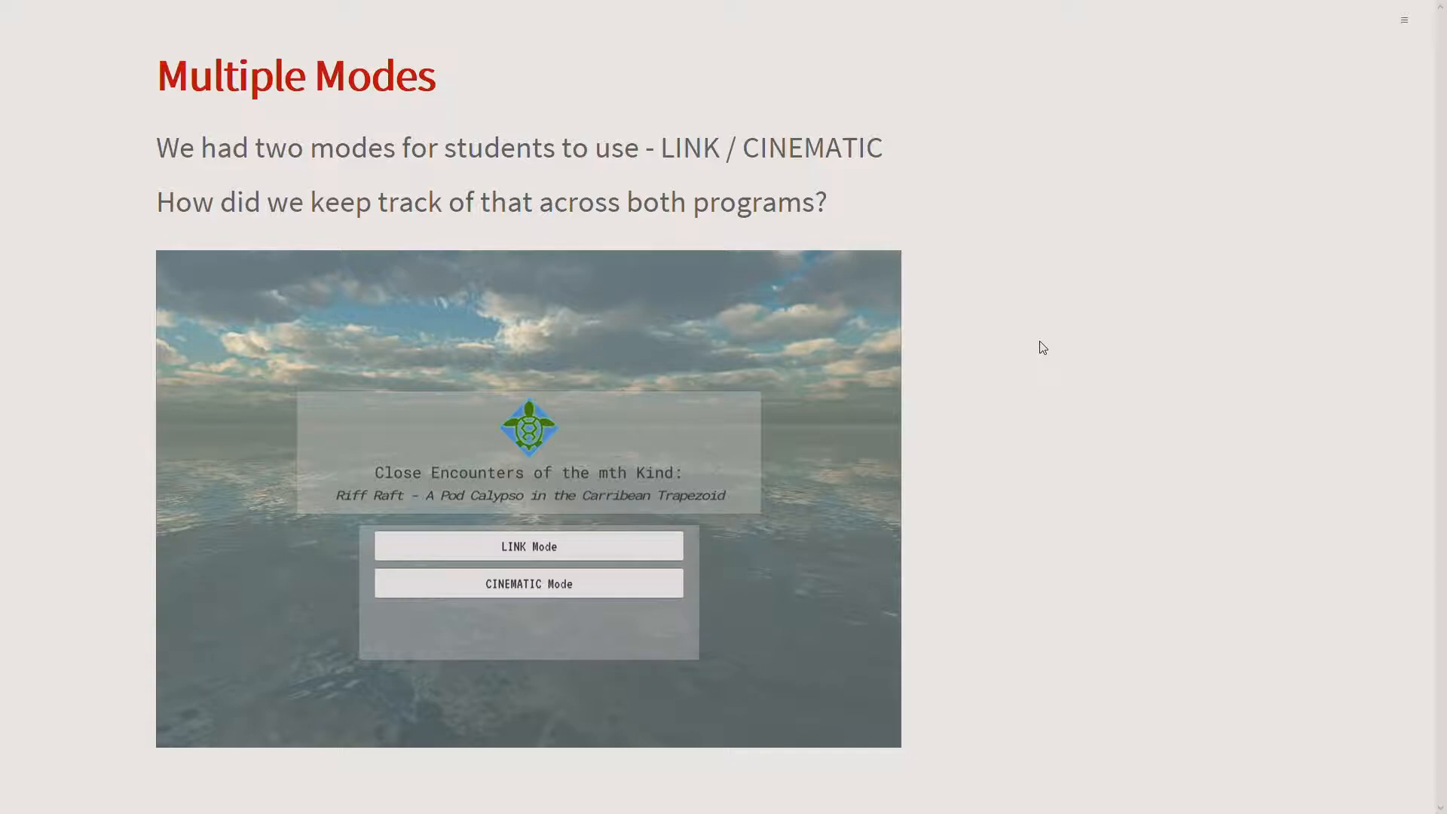
key("right")
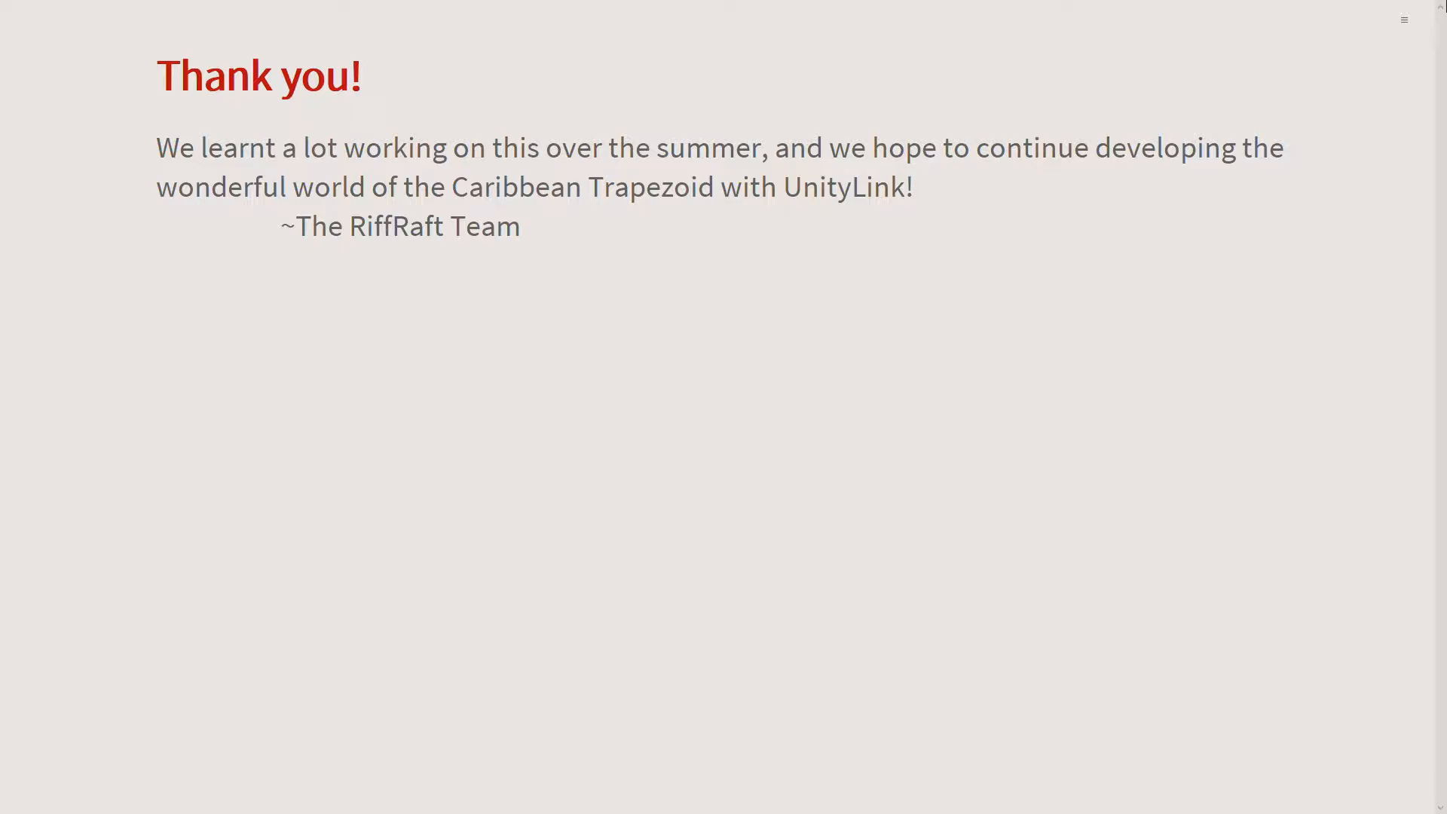
Step: End the slideshow from the top-right presentation controls
left_click(1403, 19)
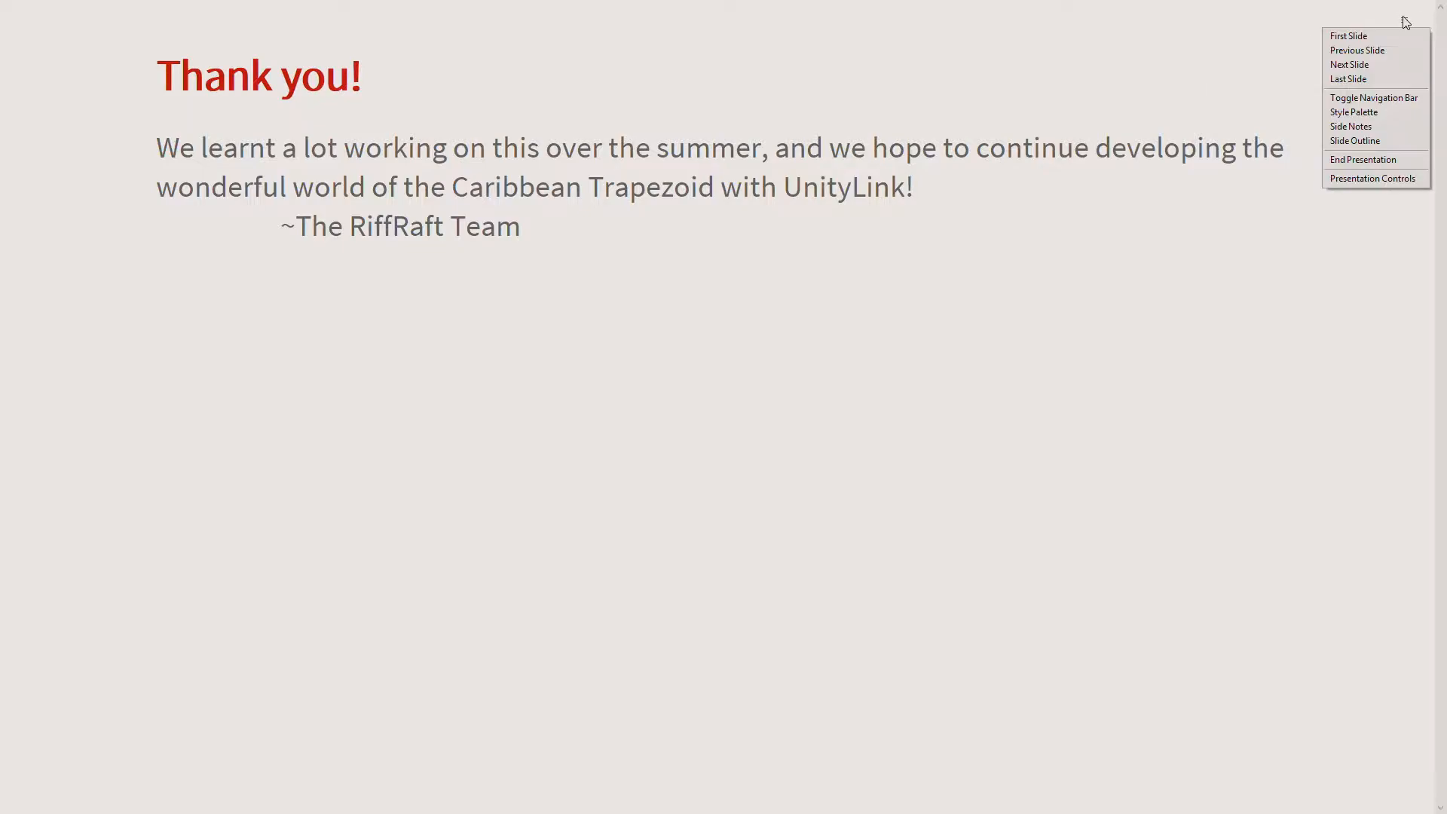
left_click(1362, 159)
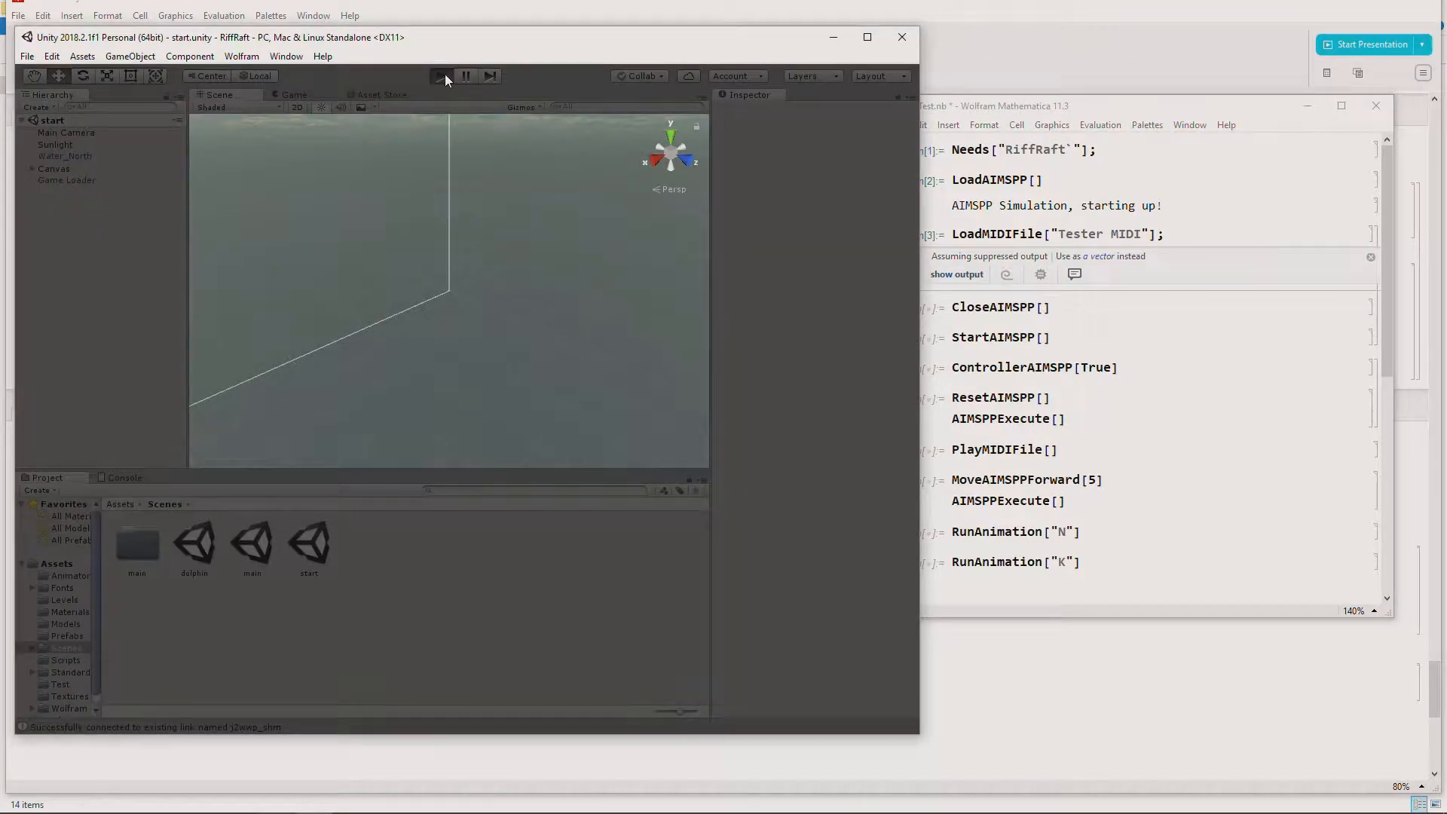
Step: Stop Play mode, open the dolphin scene from Assets > Scenes, and restart play
left_click(440, 76)
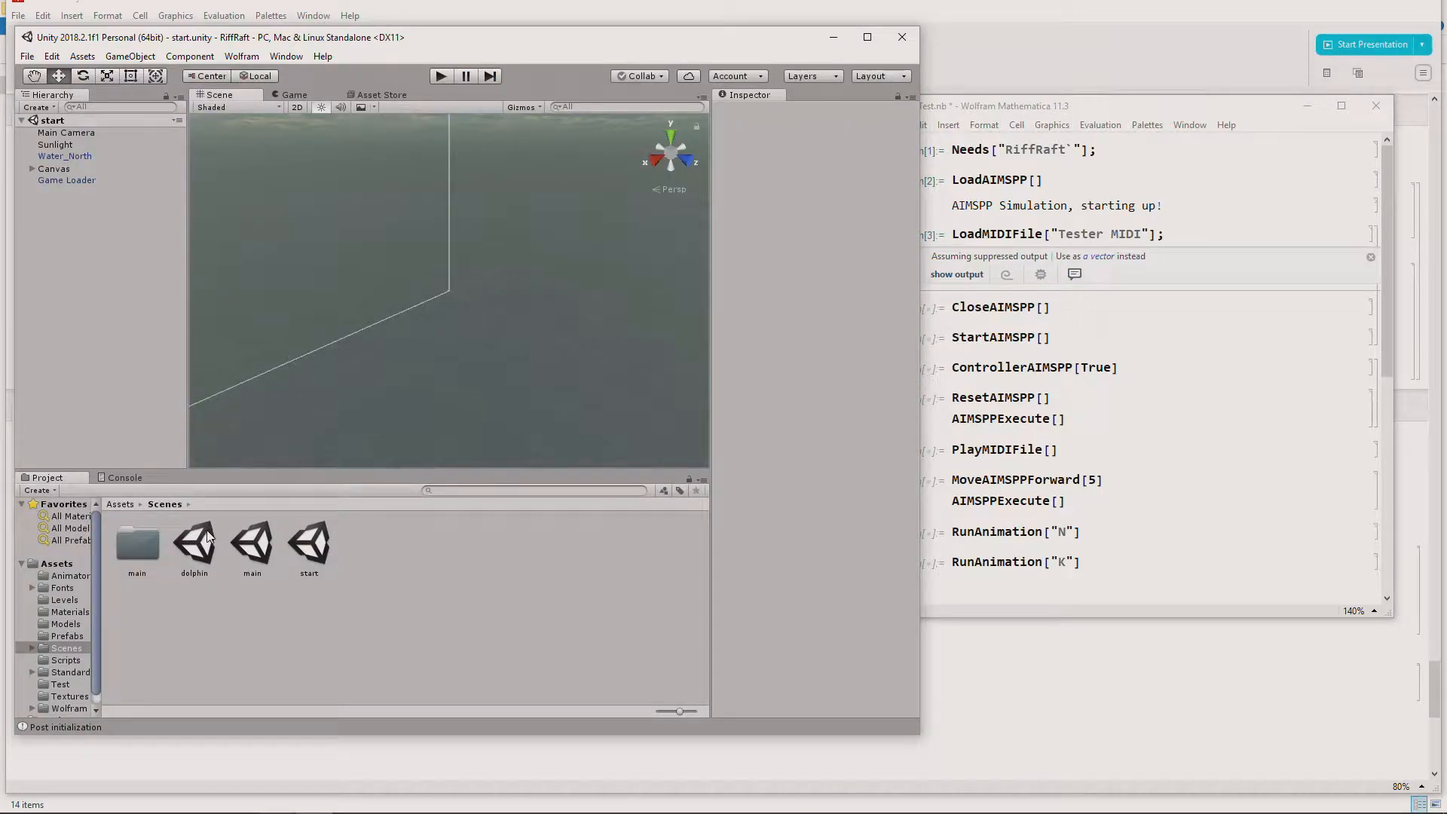
double_click(194, 539)
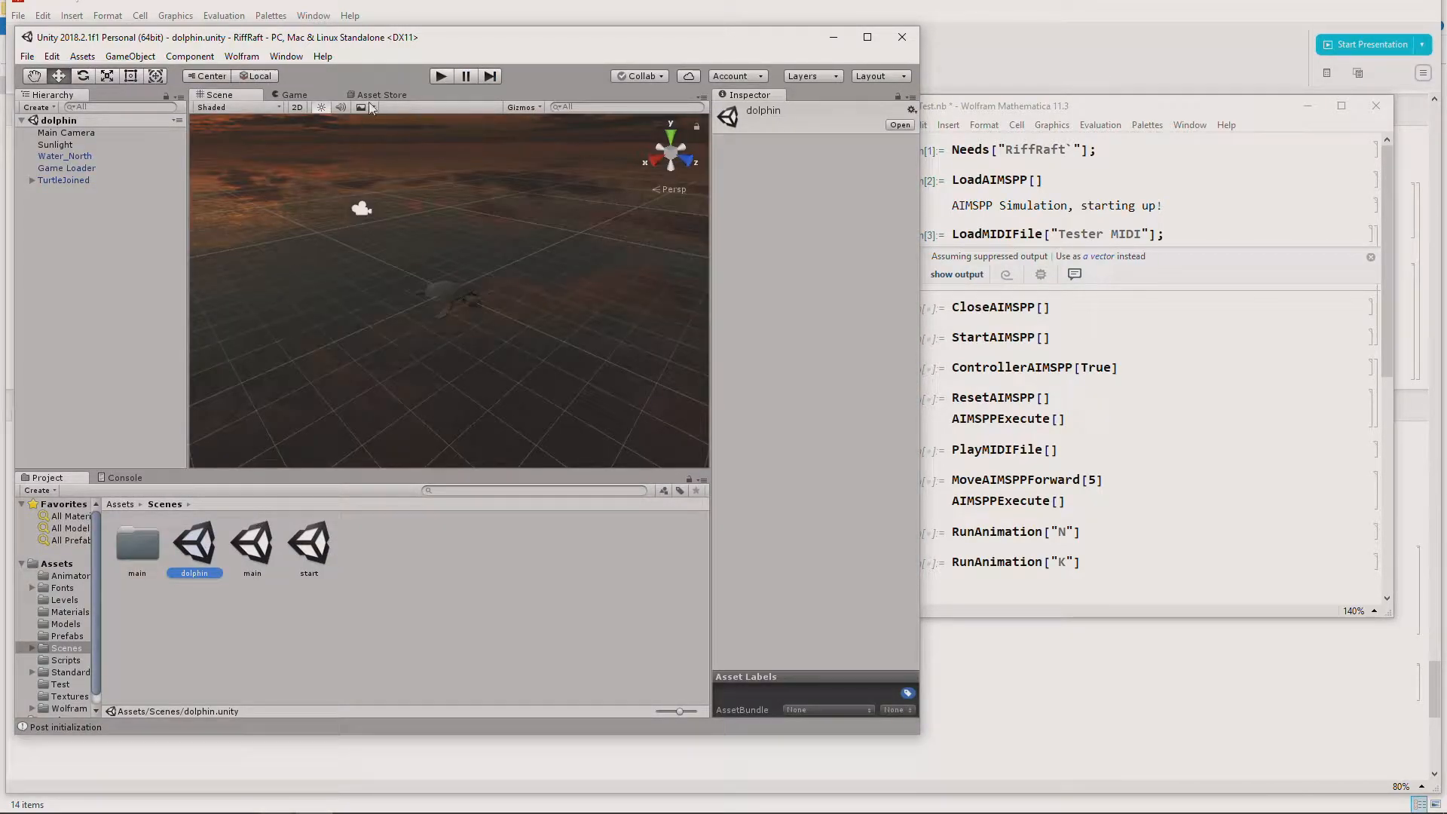
left_click(251, 540)
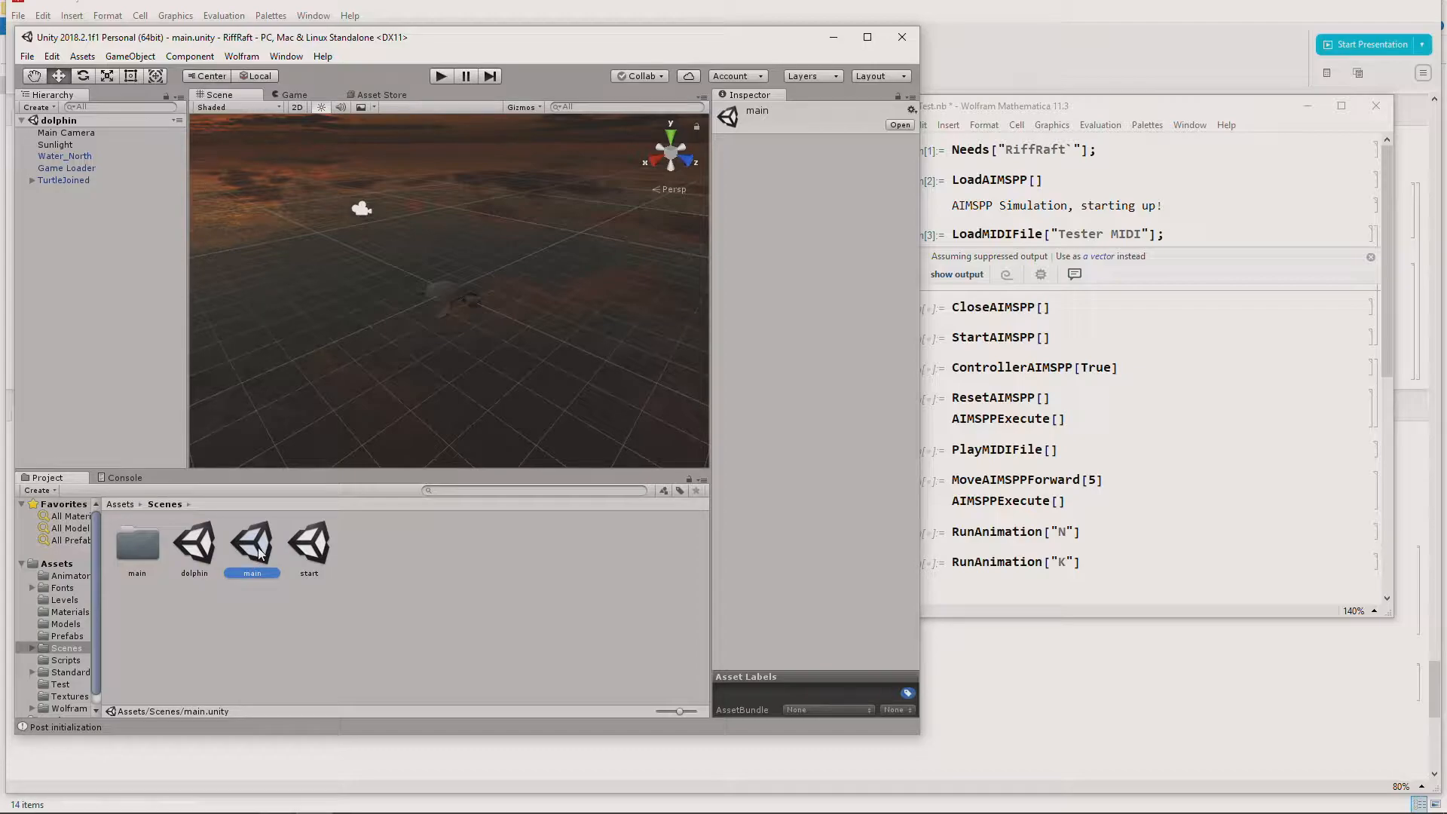
left_click(440, 76)
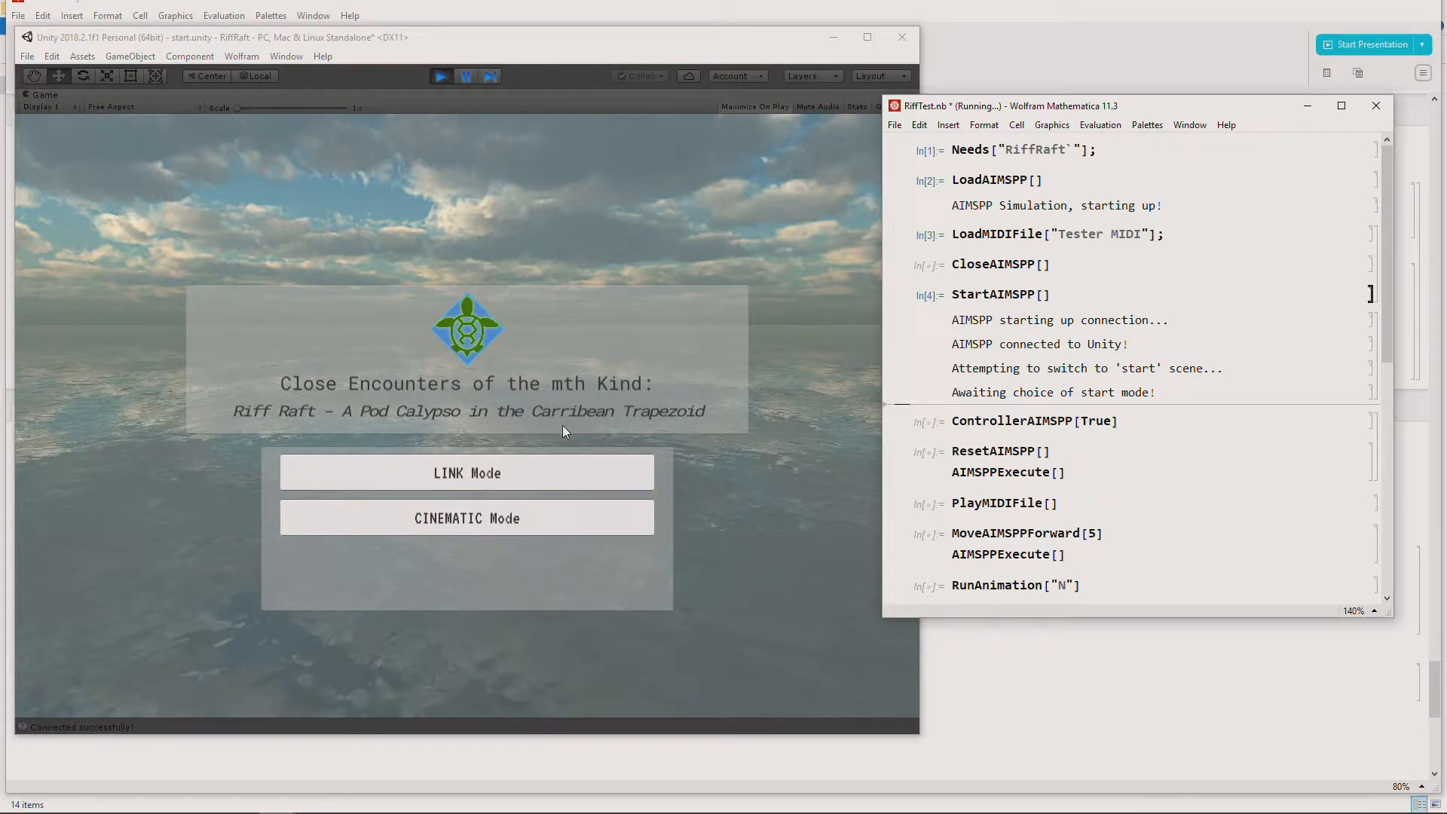
Step: Focus the Unity game window after running StartAIMSPP[]
left_click(466, 472)
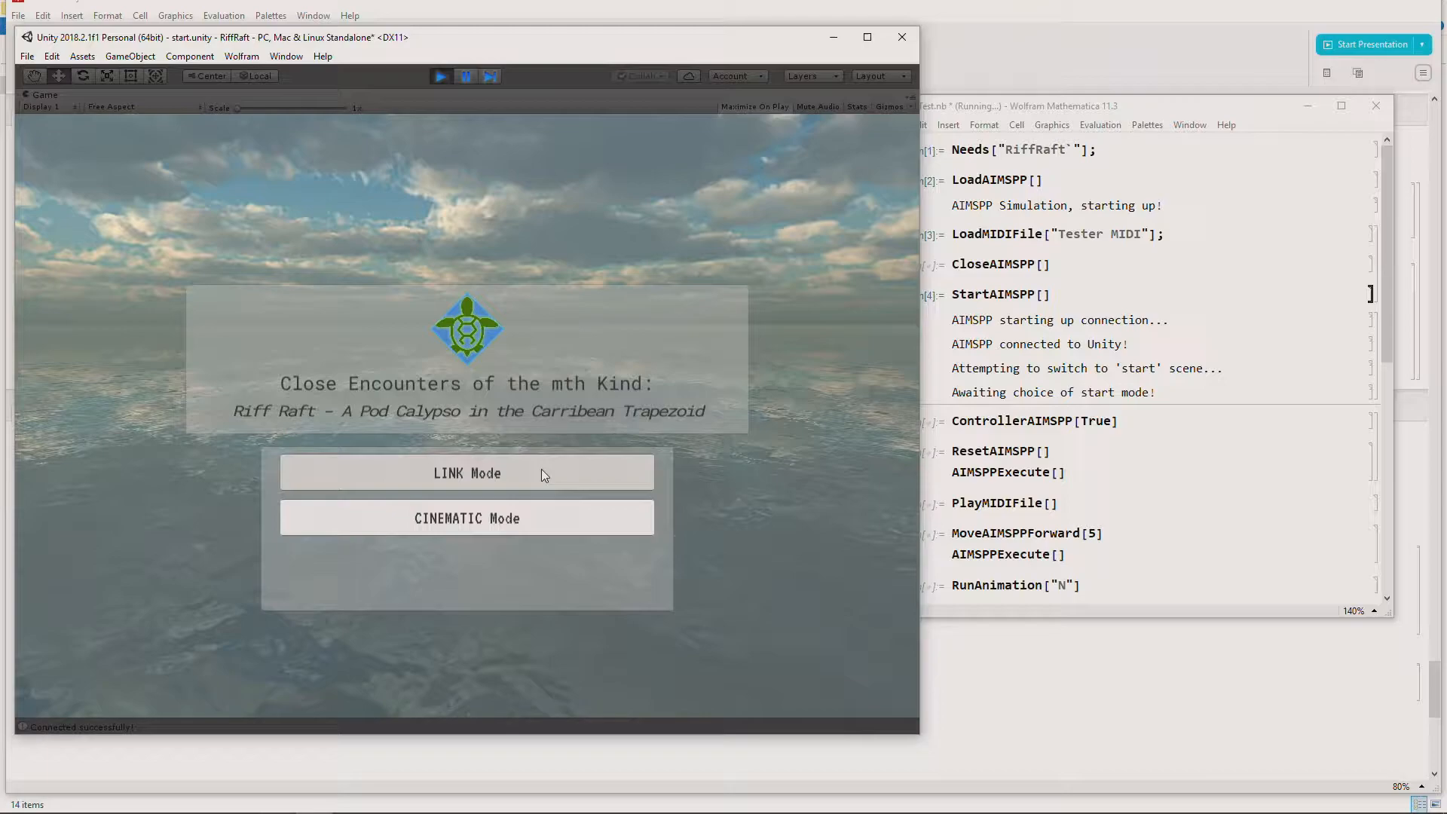
Step: Choose LINK Mode on the Unity start screen
left_click(466, 473)
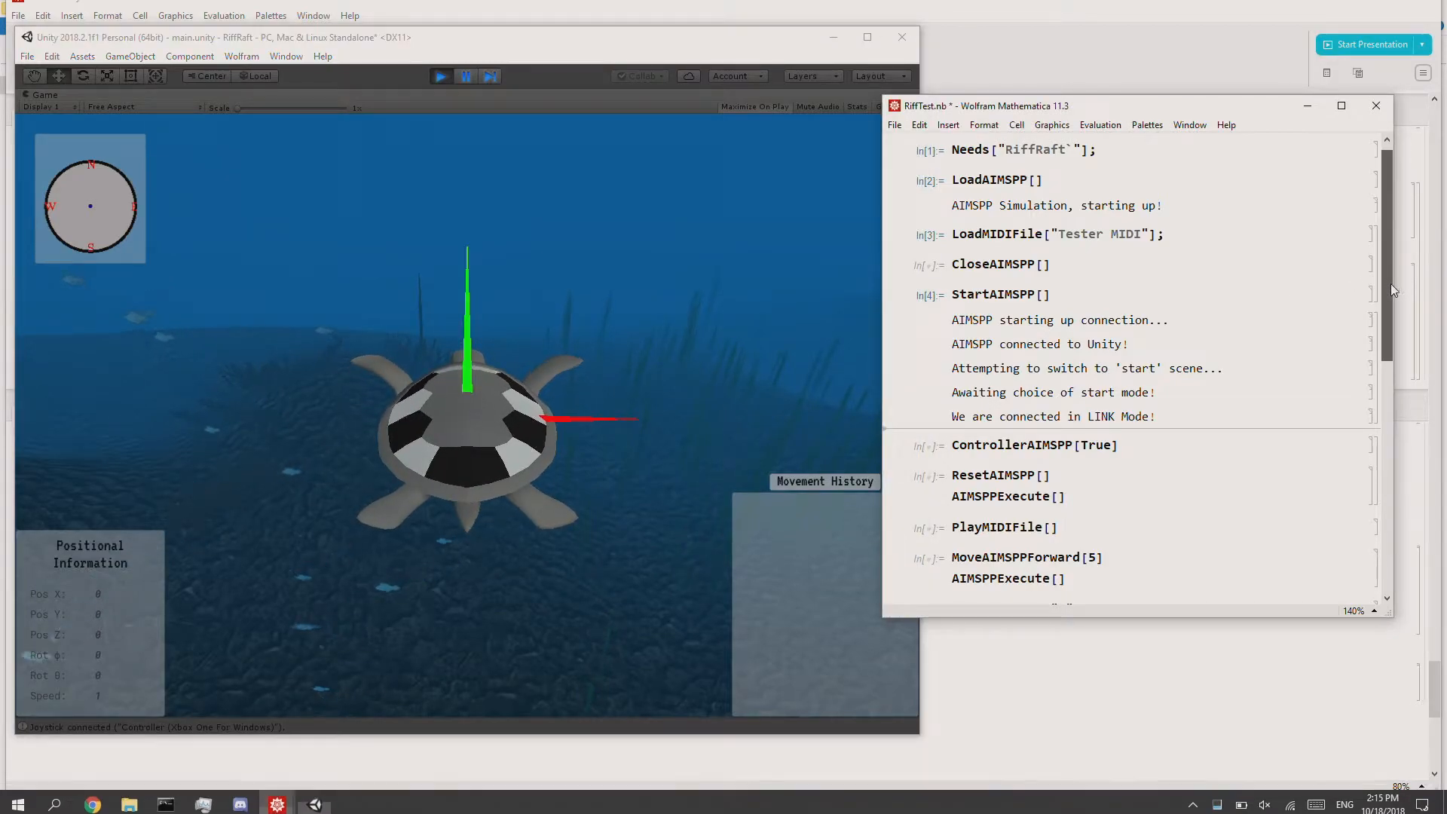
scroll("down", 3)
type("A")
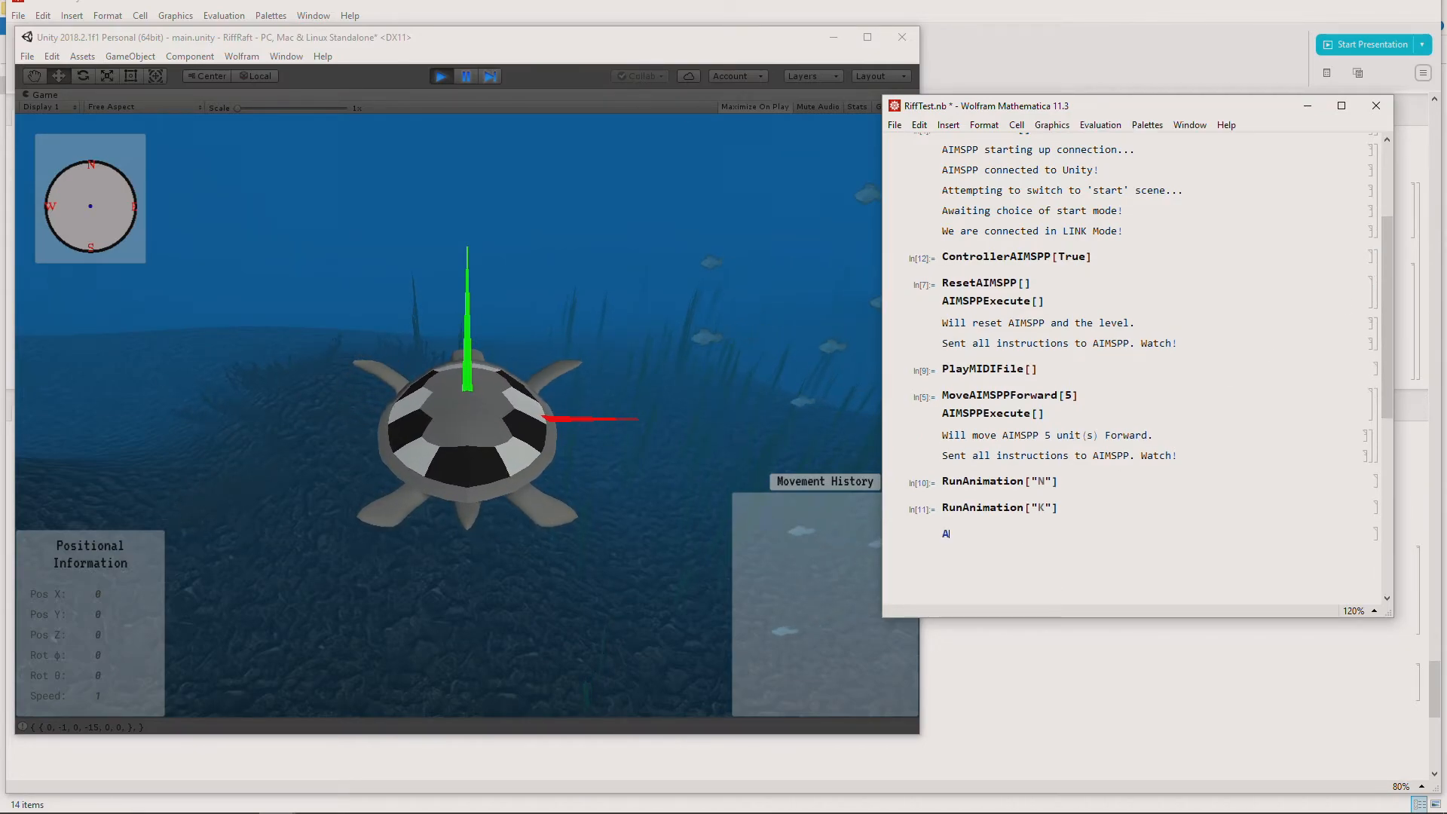
Step: Enter AIMSPPSpeed[25] in a new cell via autocomplete
type("IMS")
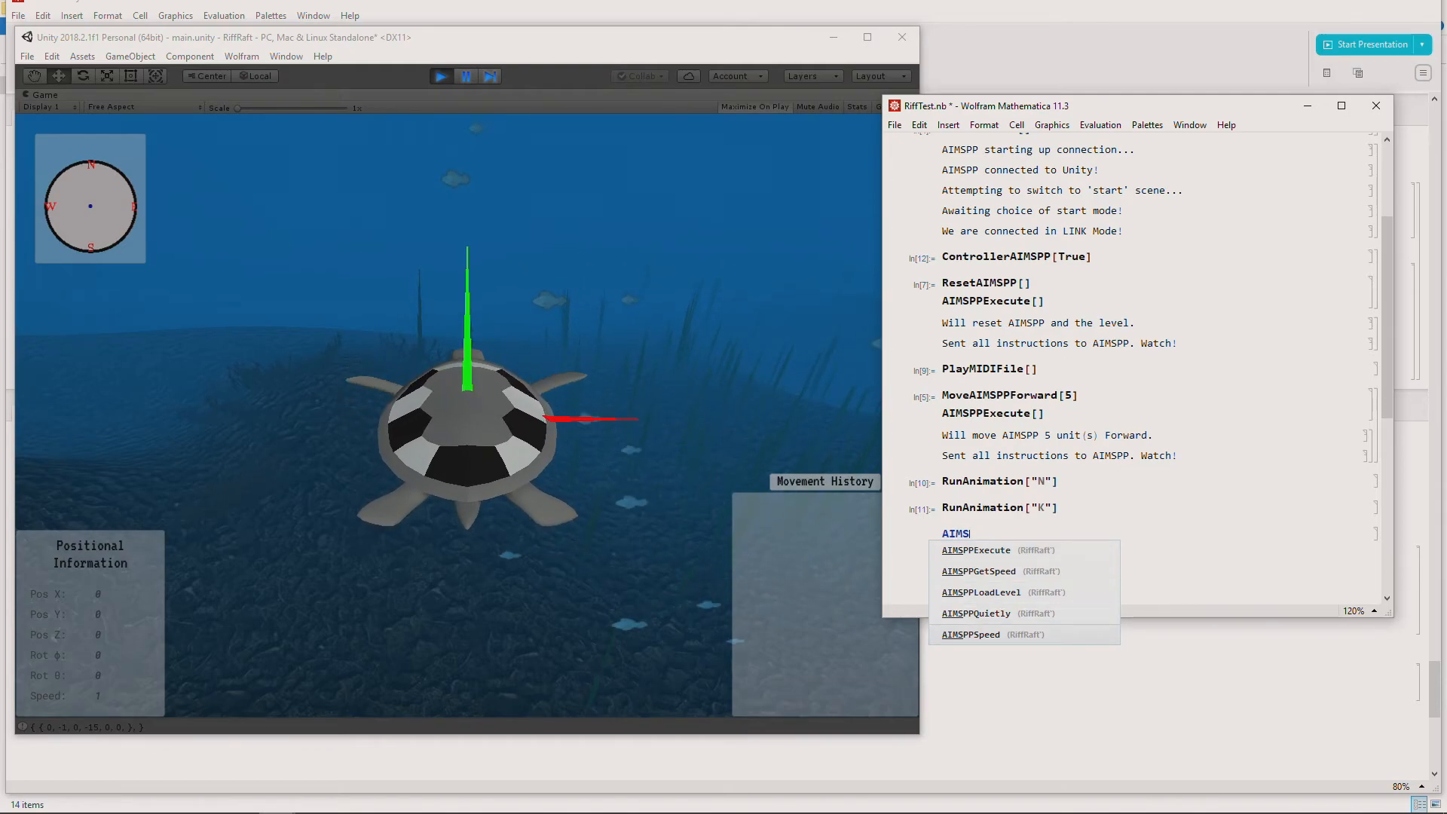
left_click(970, 634)
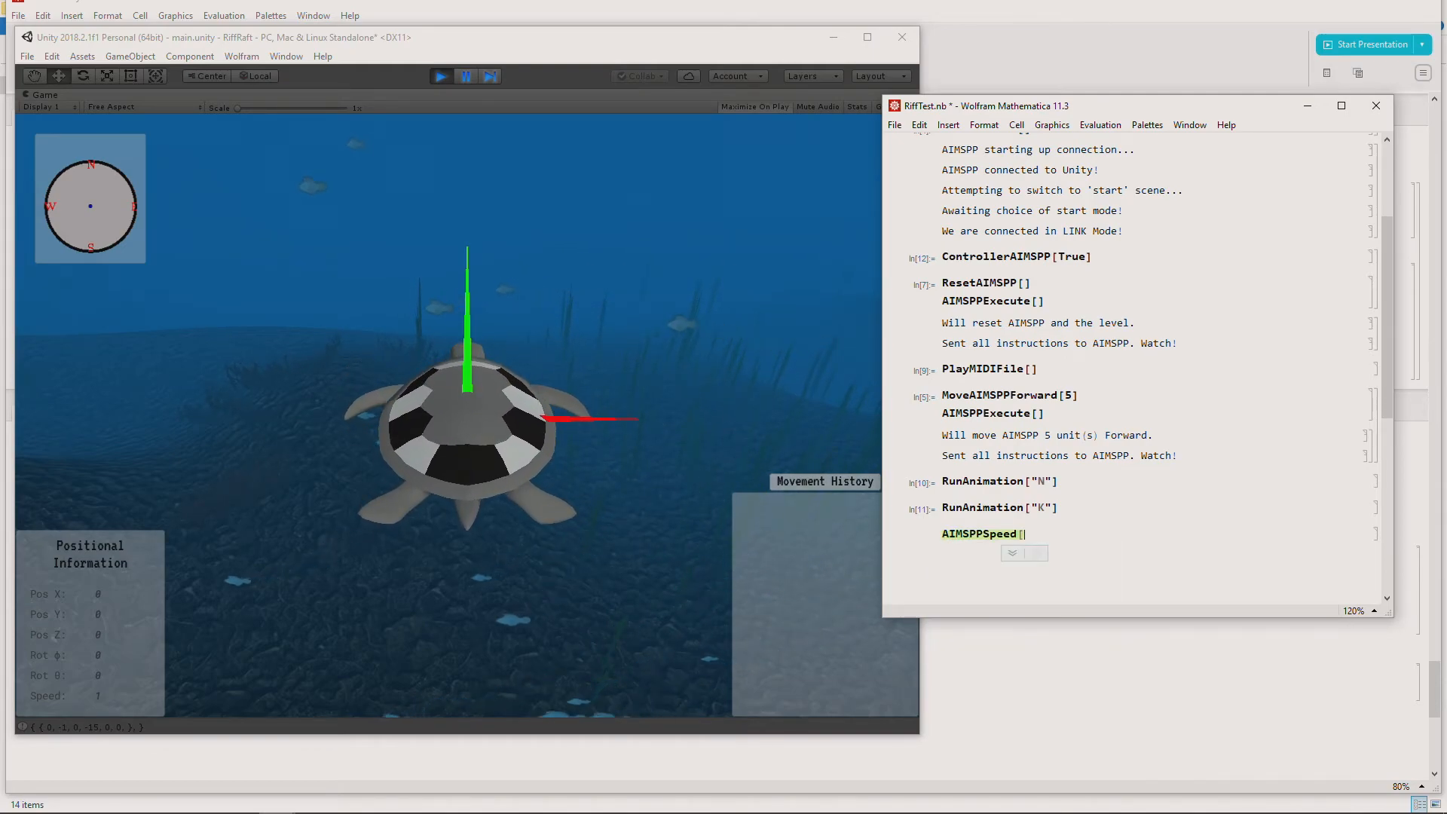
type("25]")
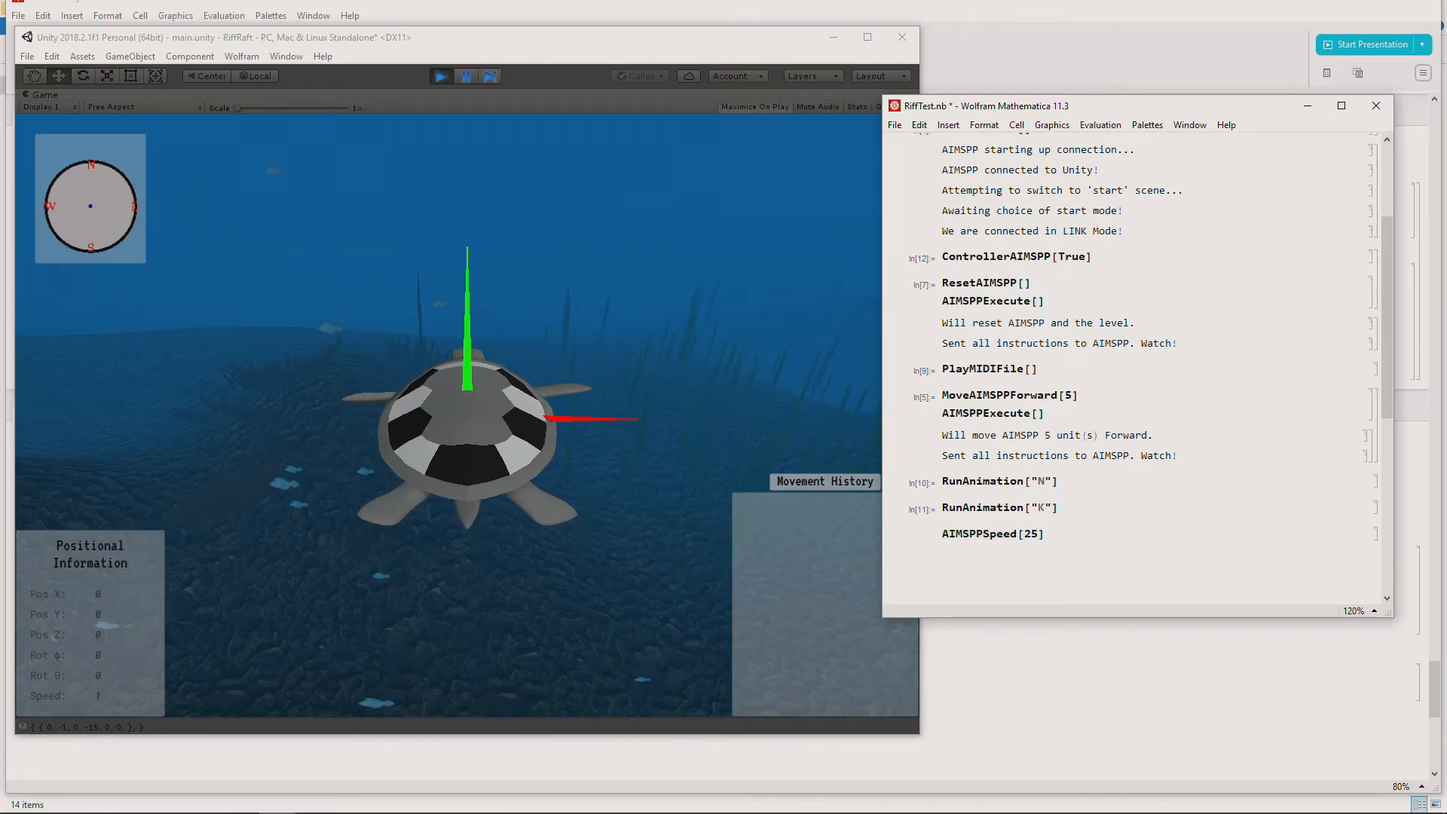